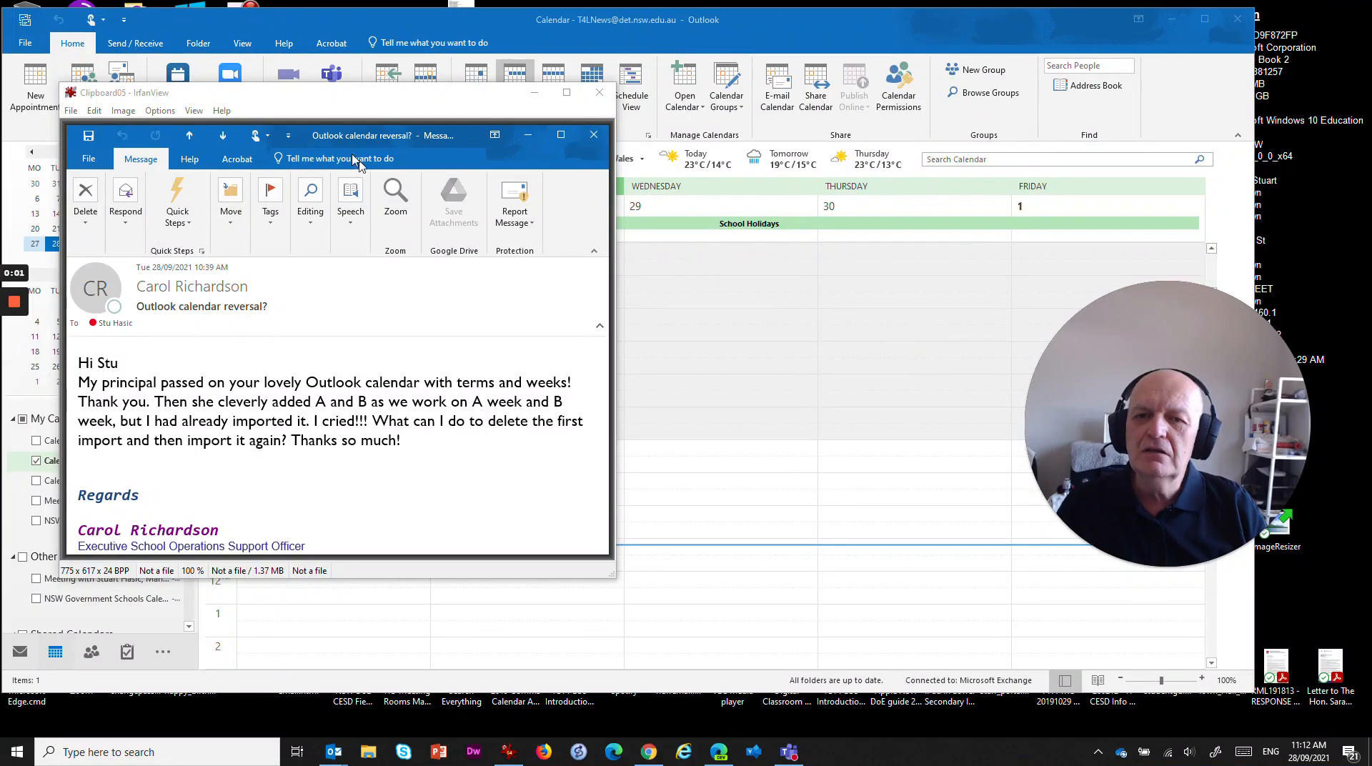
{"action": "mouse_move", "coordinate": [105, 514]}
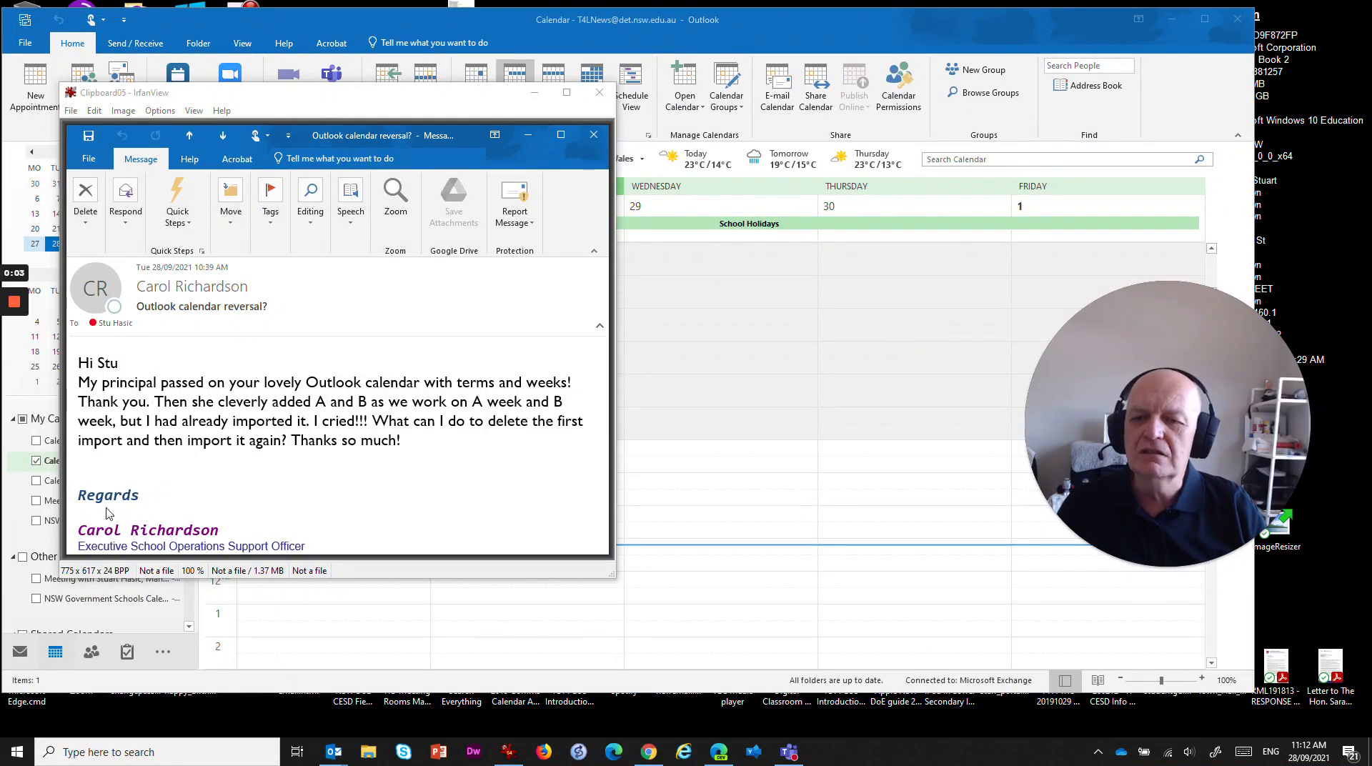
{"action": "mouse_move", "coordinate": [157, 397]}
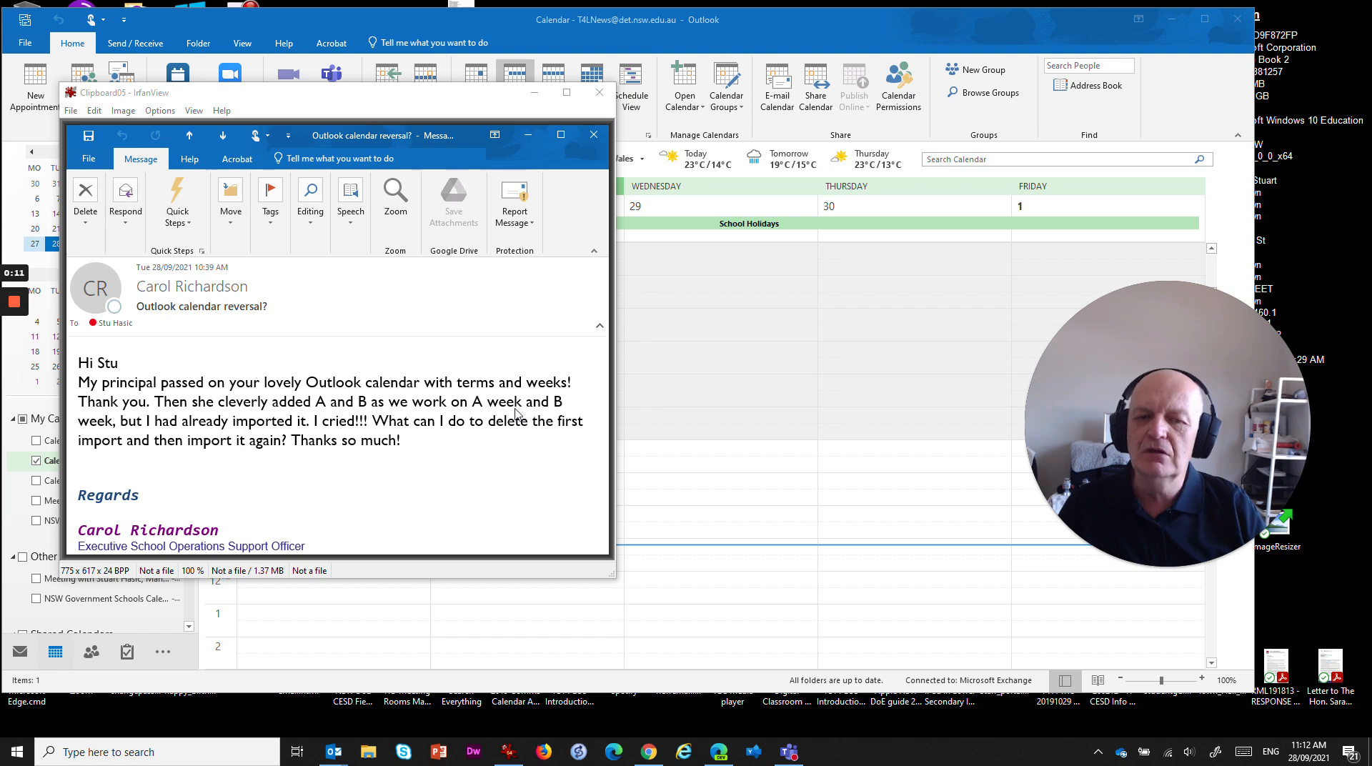
{"action": "mouse_move", "coordinate": [191, 447]}
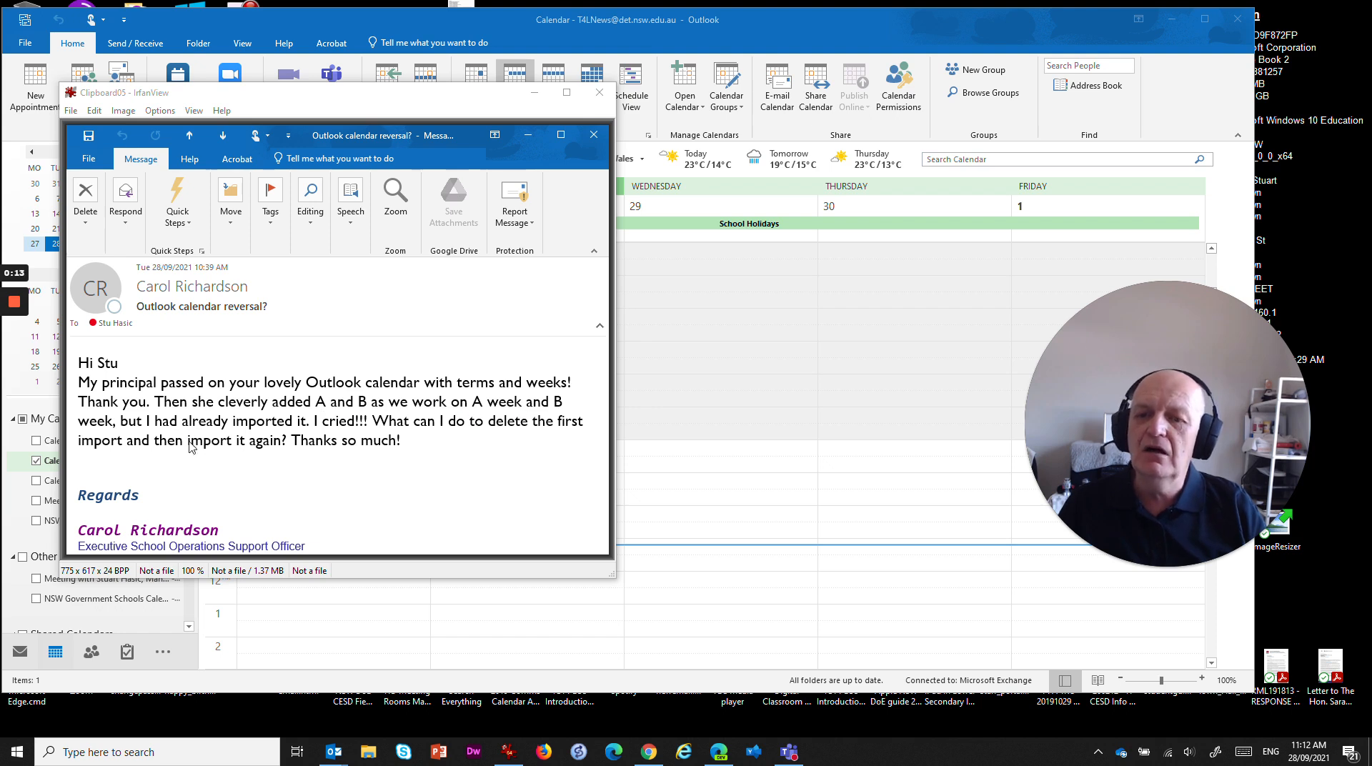
{"action": "mouse_move", "coordinate": [423, 429]}
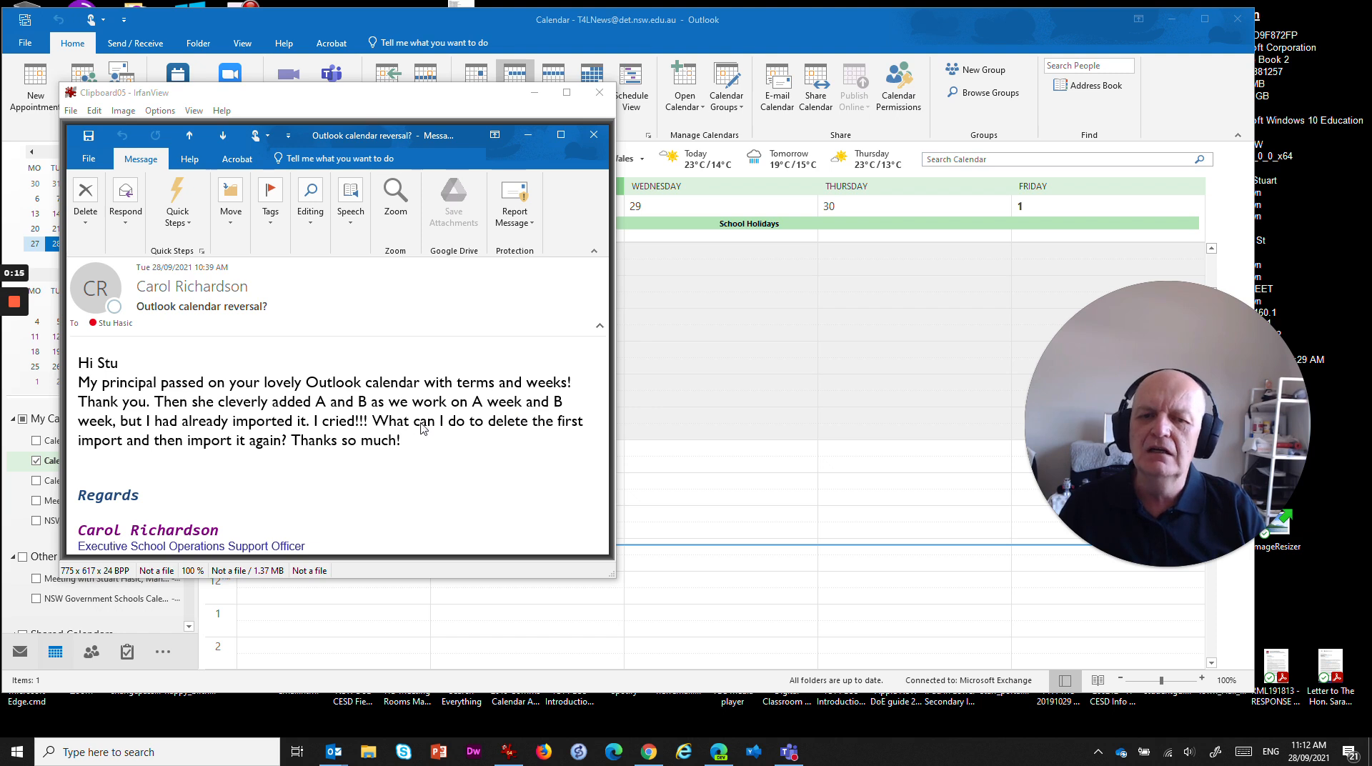
{"action": "mouse_move", "coordinate": [201, 459]}
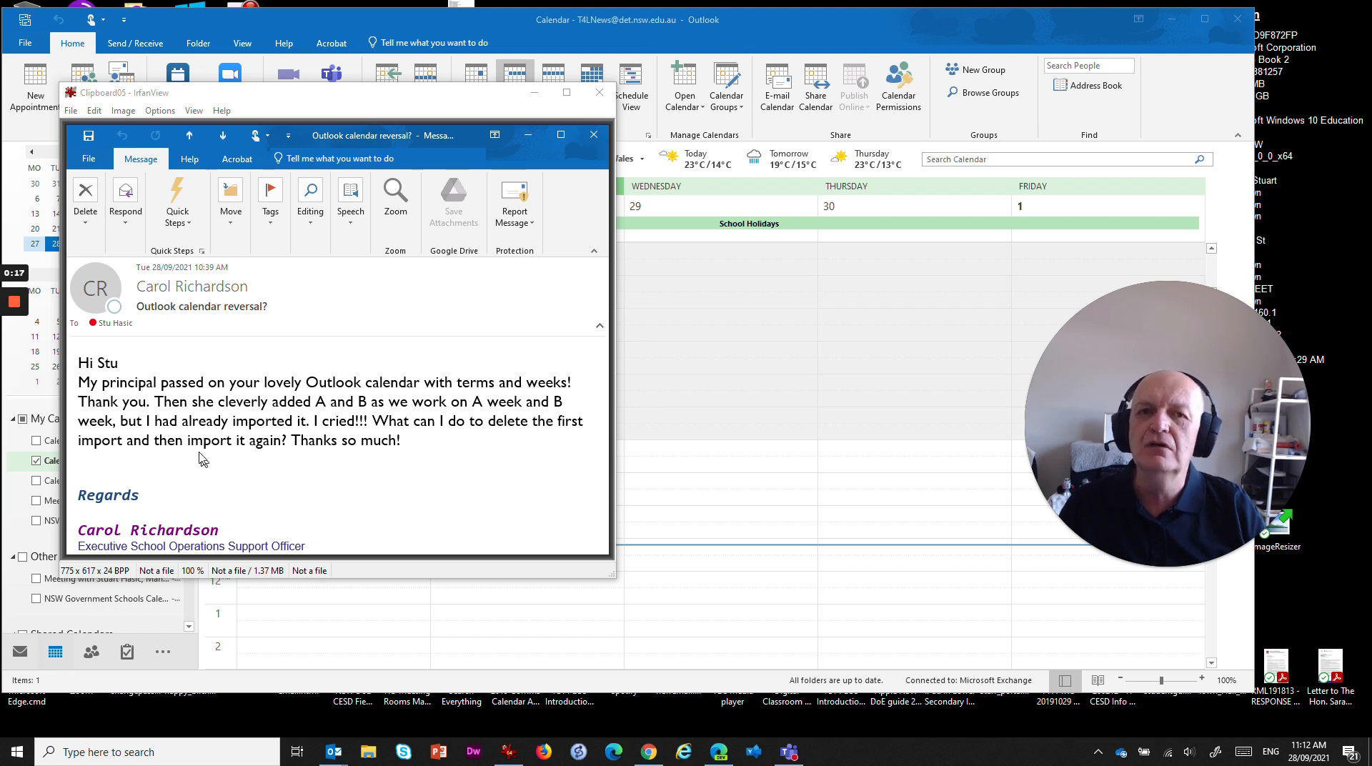
{"action": "mouse_move", "coordinate": [376, 378]}
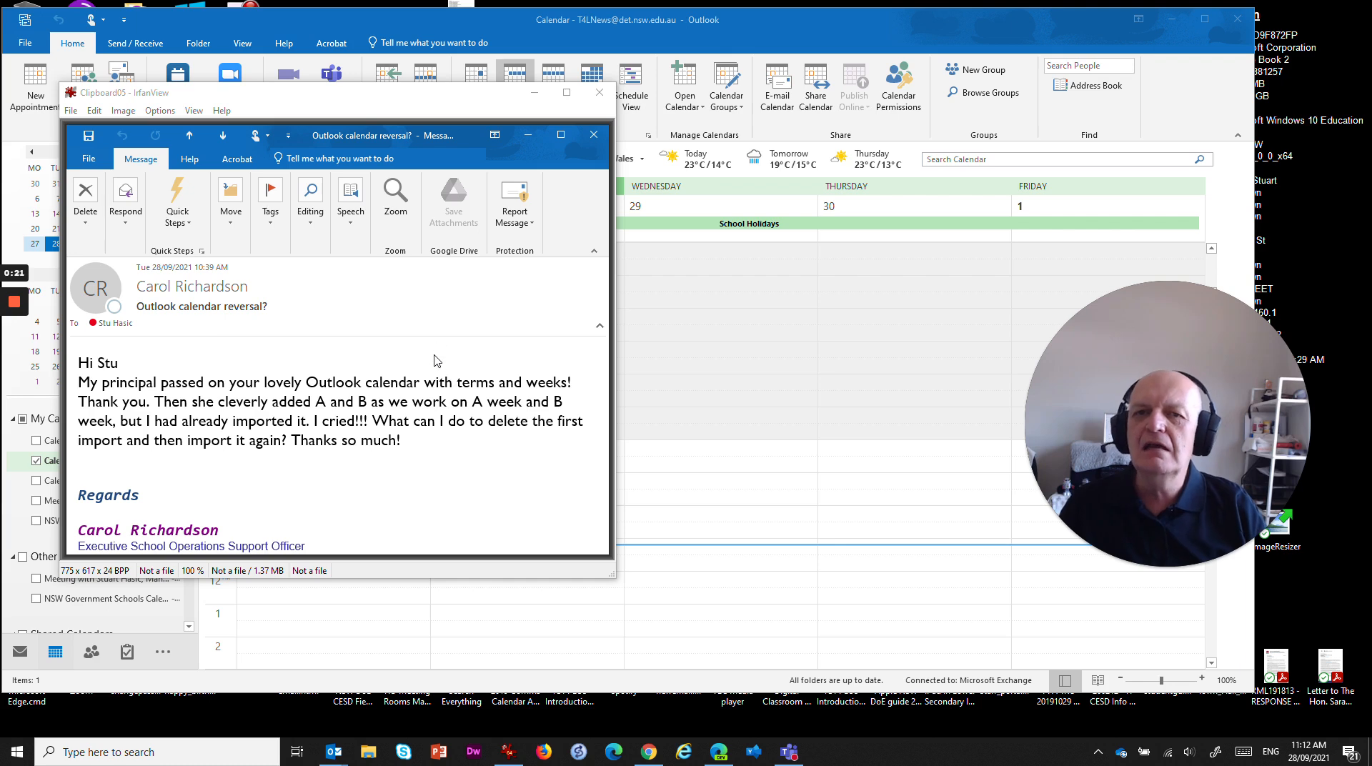
{"action": "mouse_move", "coordinate": [479, 347]}
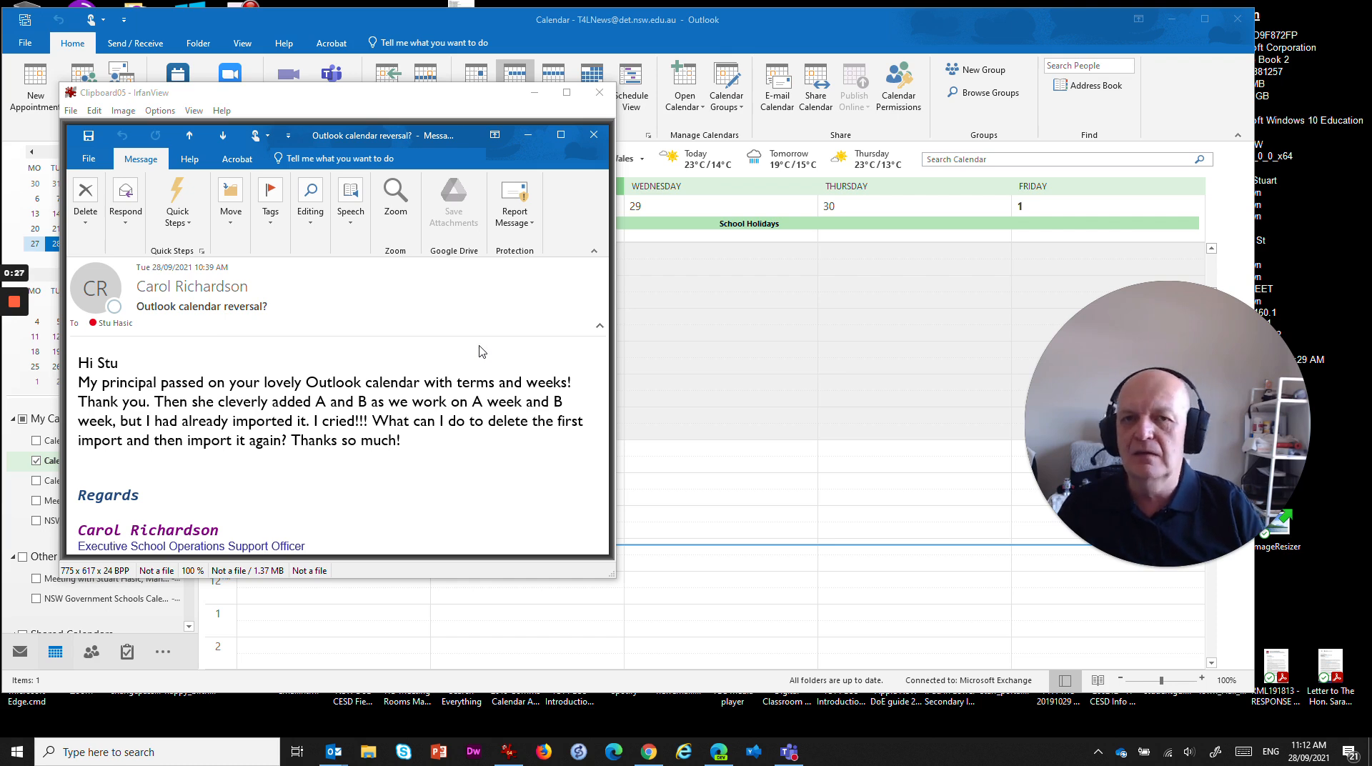
{"action": "mouse_move", "coordinate": [464, 314]}
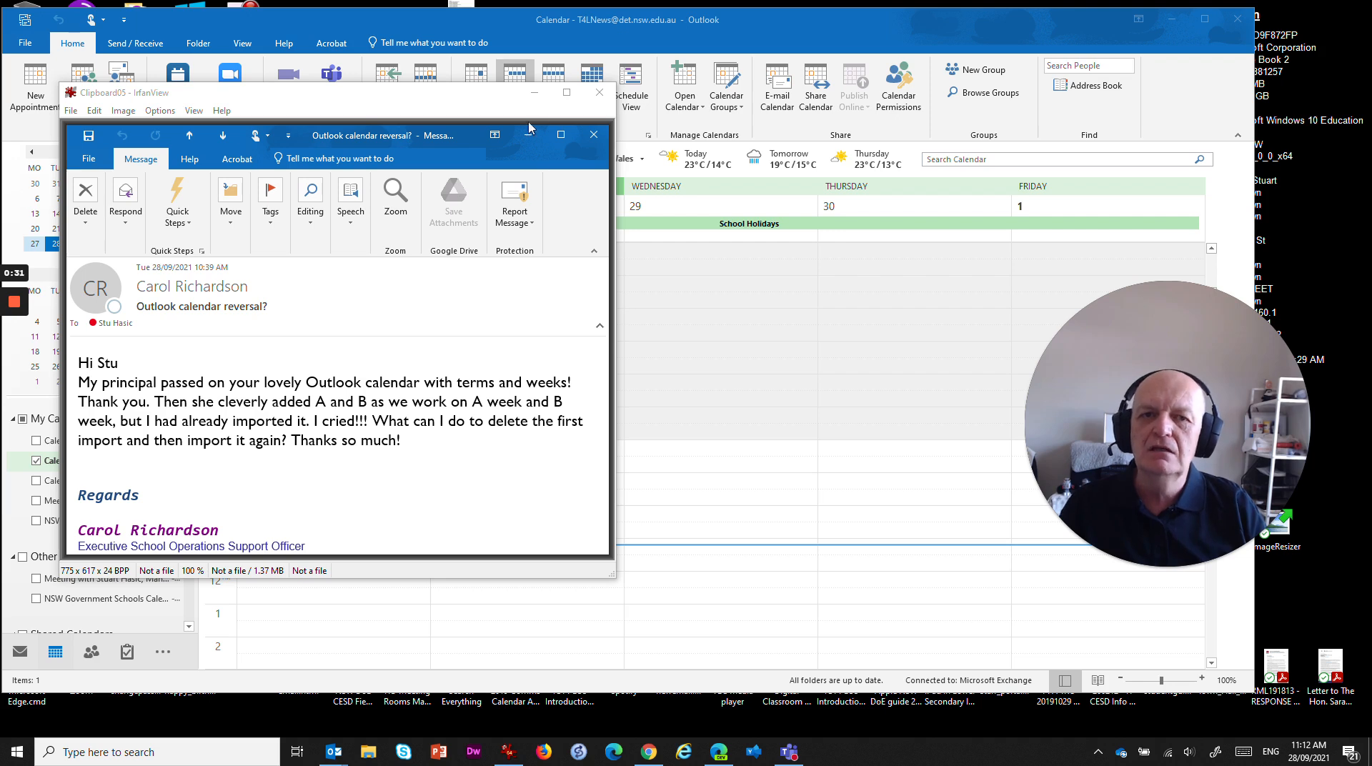
{"action": "mouse_move", "coordinate": [534, 92]}
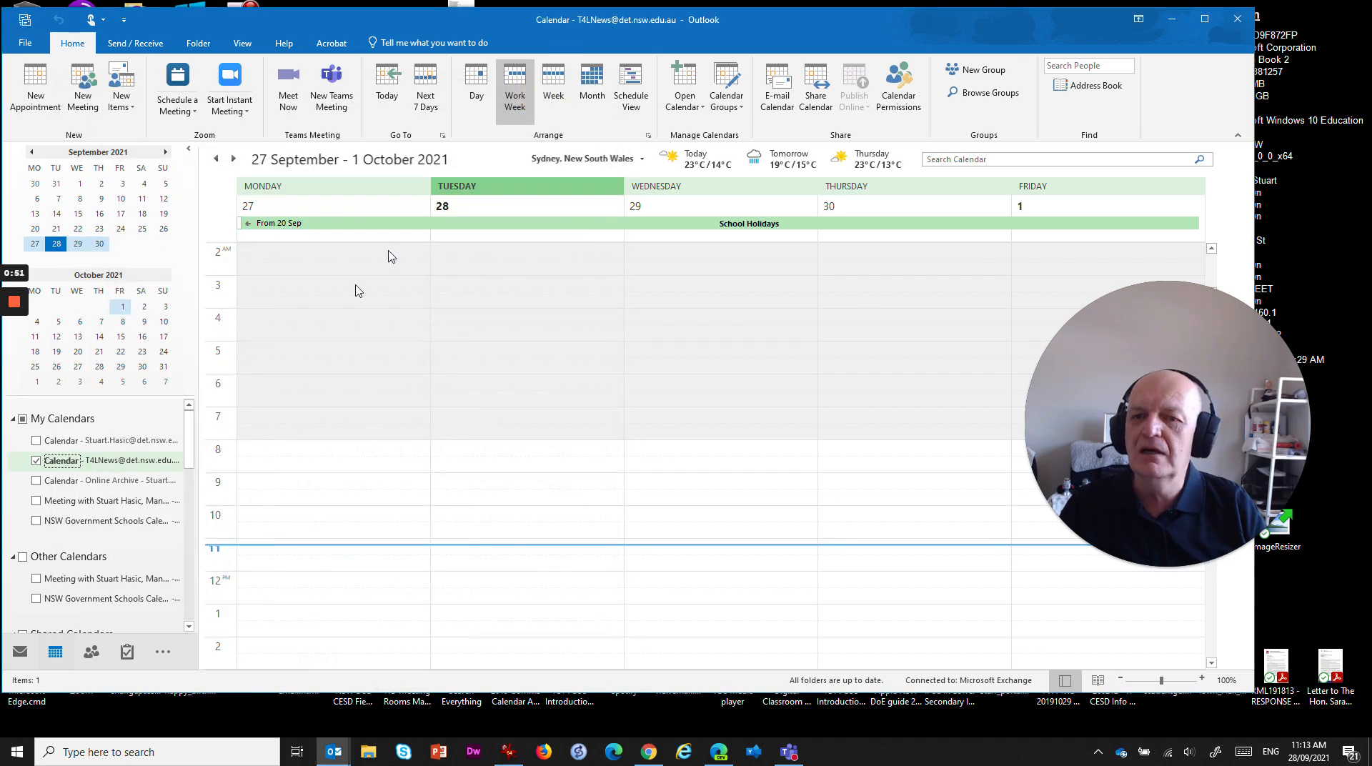
{"action": "mouse_move", "coordinate": [572, 229]}
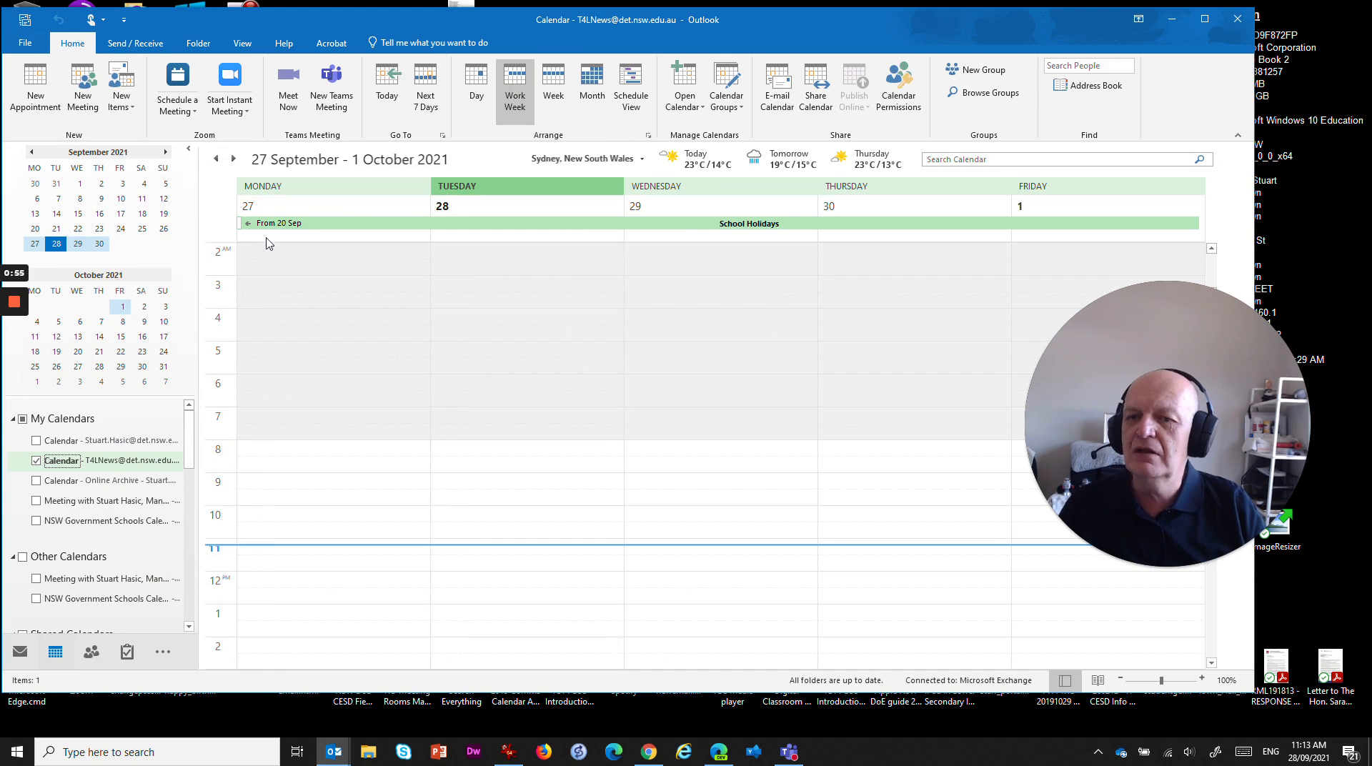
- Advance the calendar to the 4–8 October 2021 work week
{"action": "left_click", "coordinate": [233, 159]}
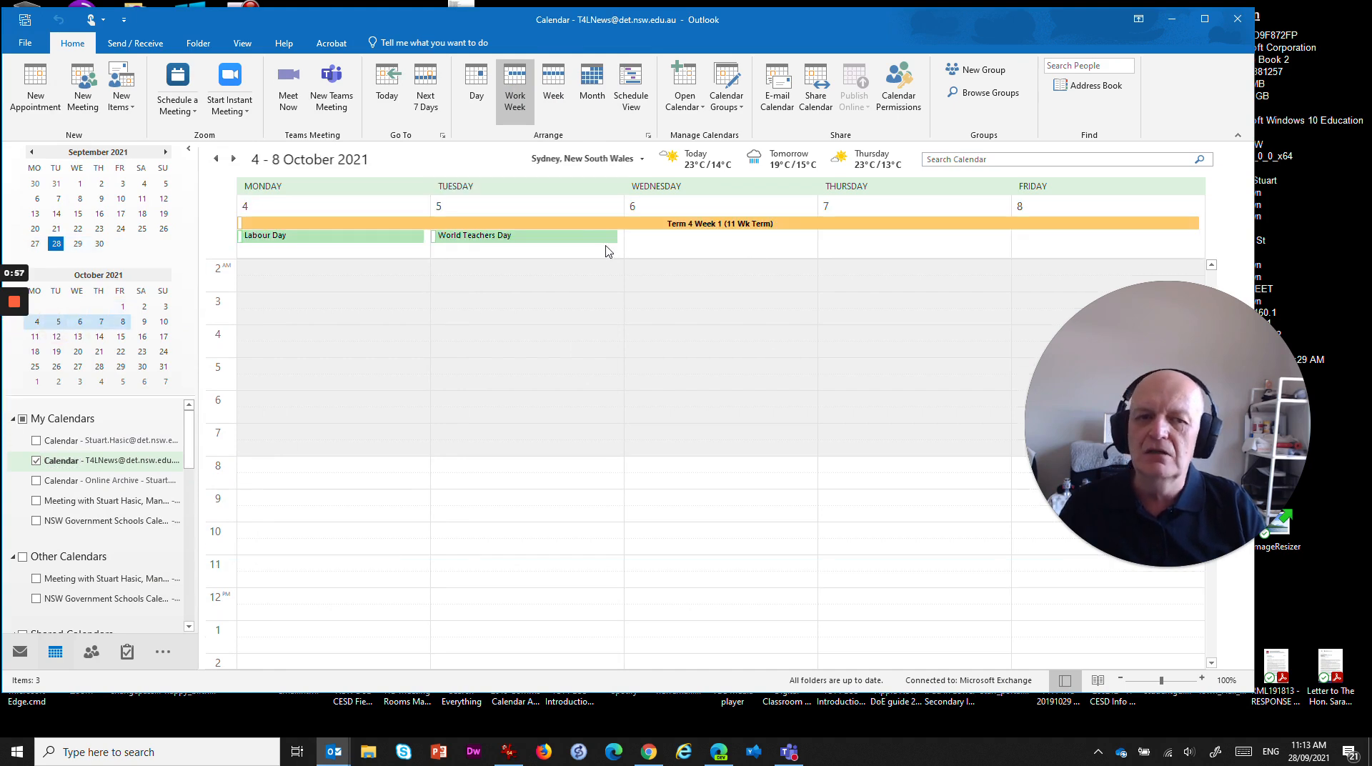
{"action": "mouse_move", "coordinate": [153, 404]}
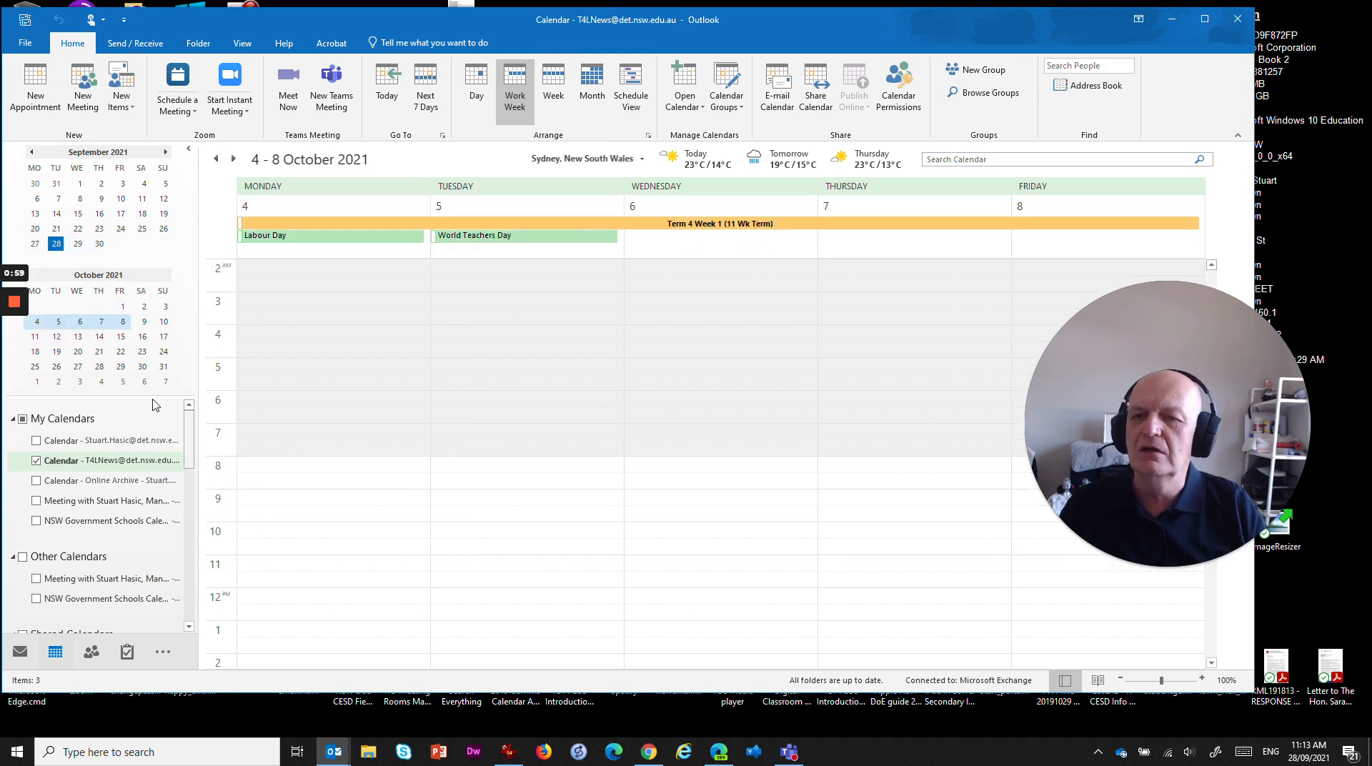
{"action": "mouse_move", "coordinate": [366, 248]}
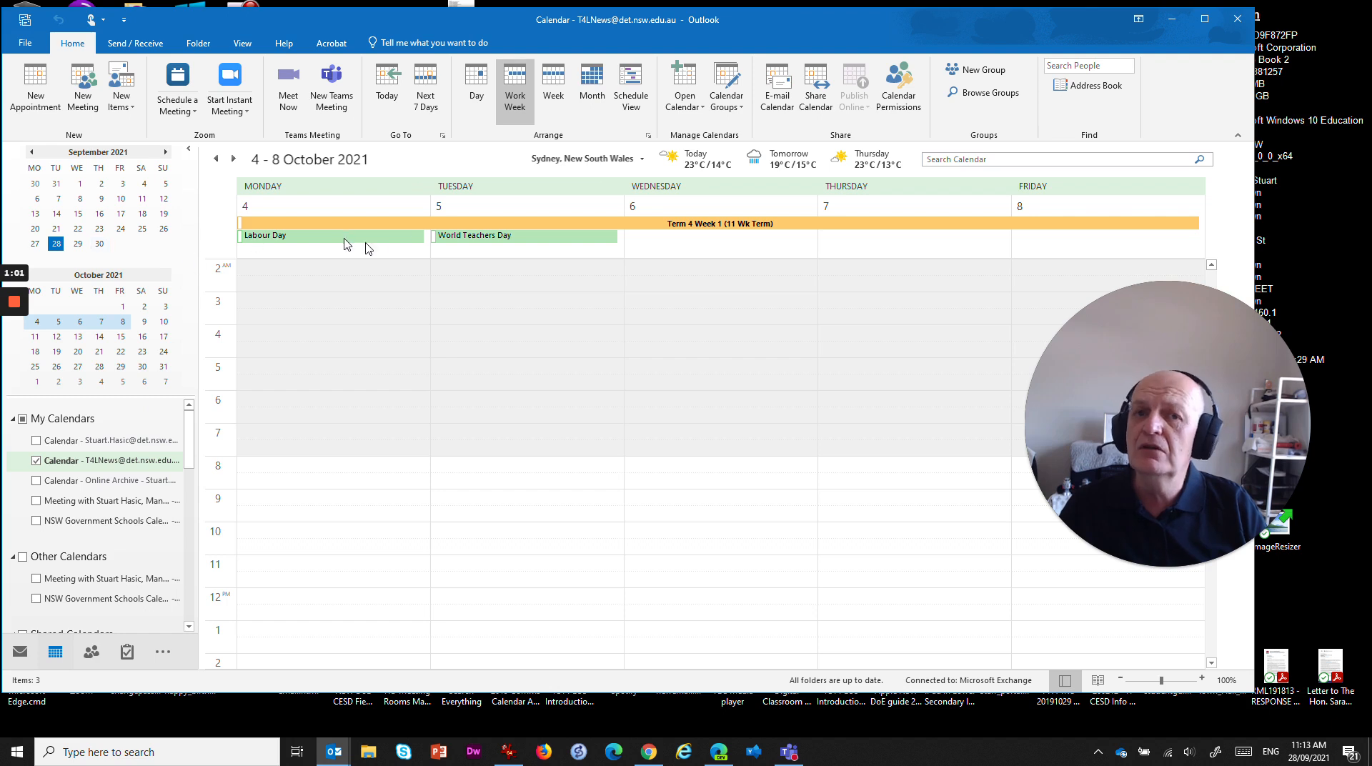
{"action": "mouse_move", "coordinate": [448, 344]}
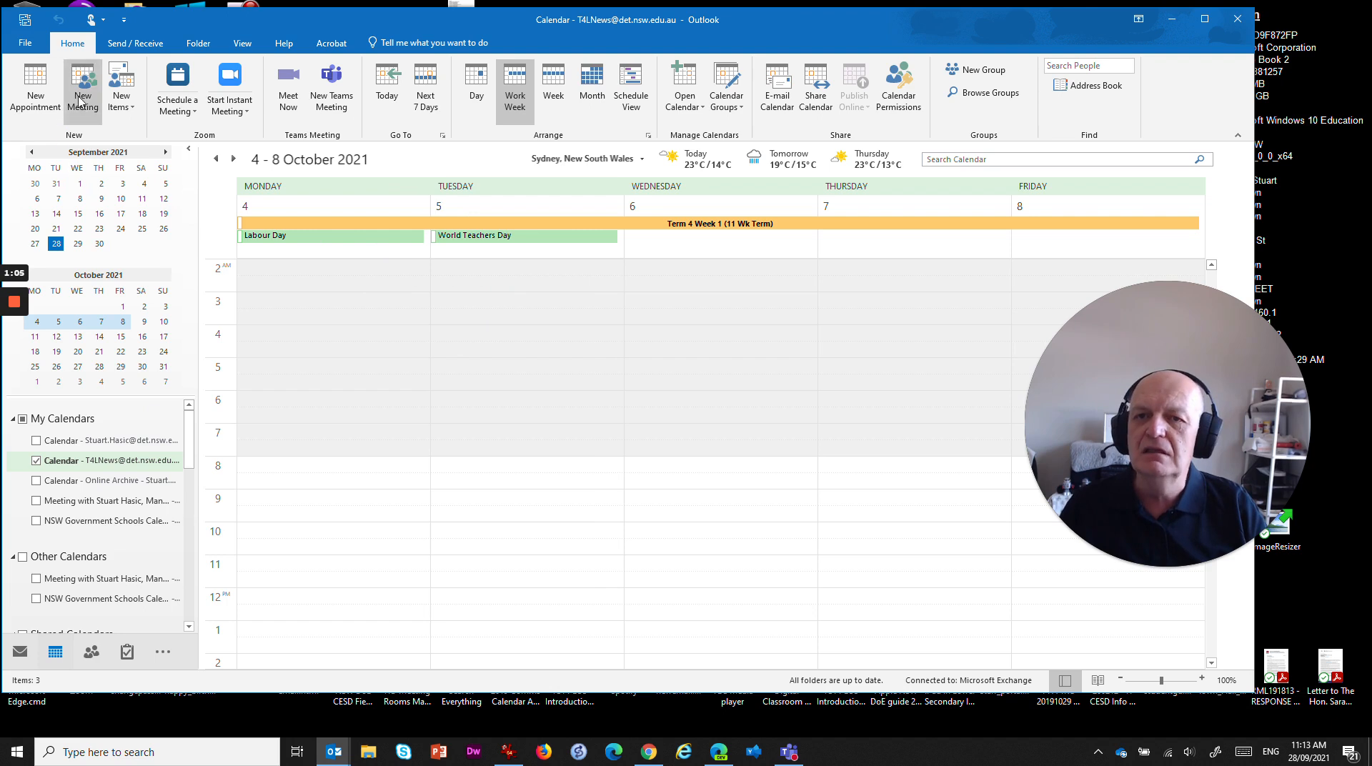
- Switch the calendar to List view showing all 138 entries
{"action": "left_click", "coordinate": [242, 43]}
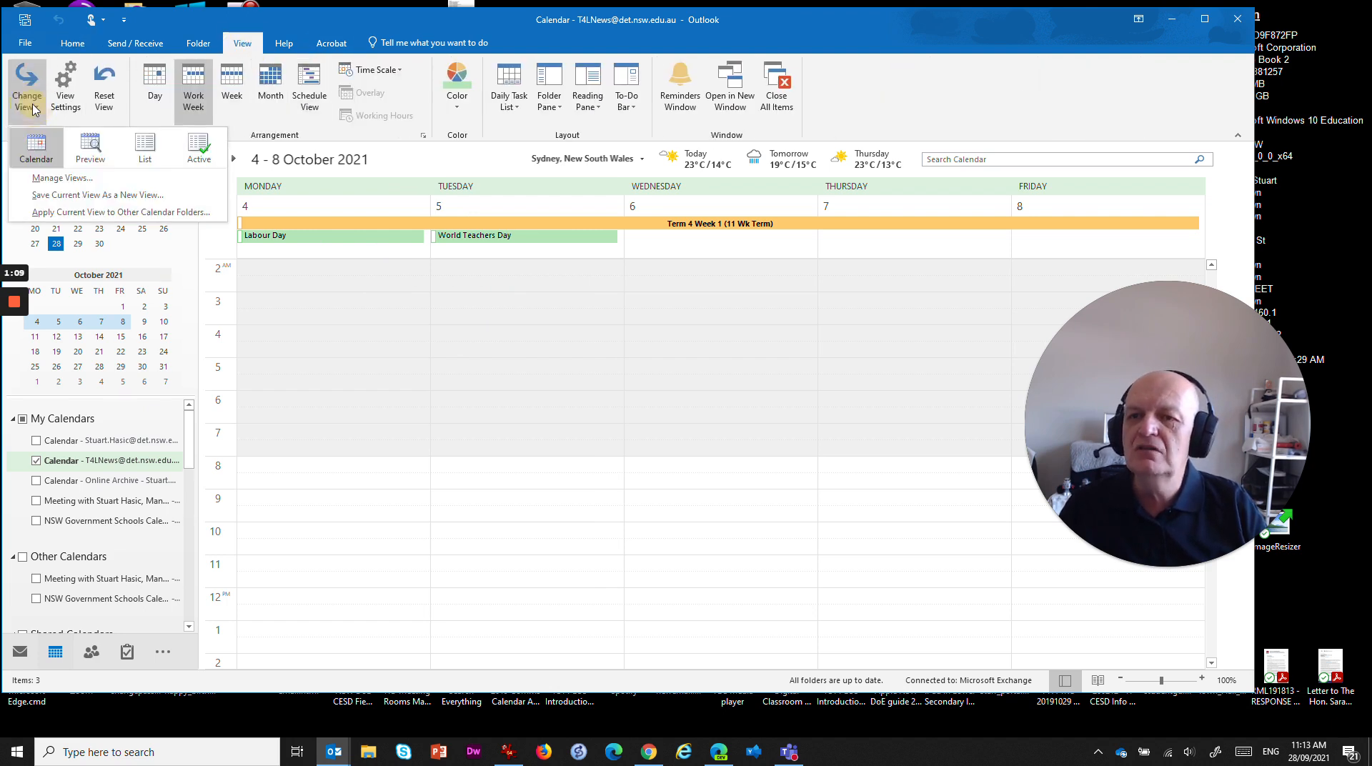
{"action": "left_click", "coordinate": [145, 147]}
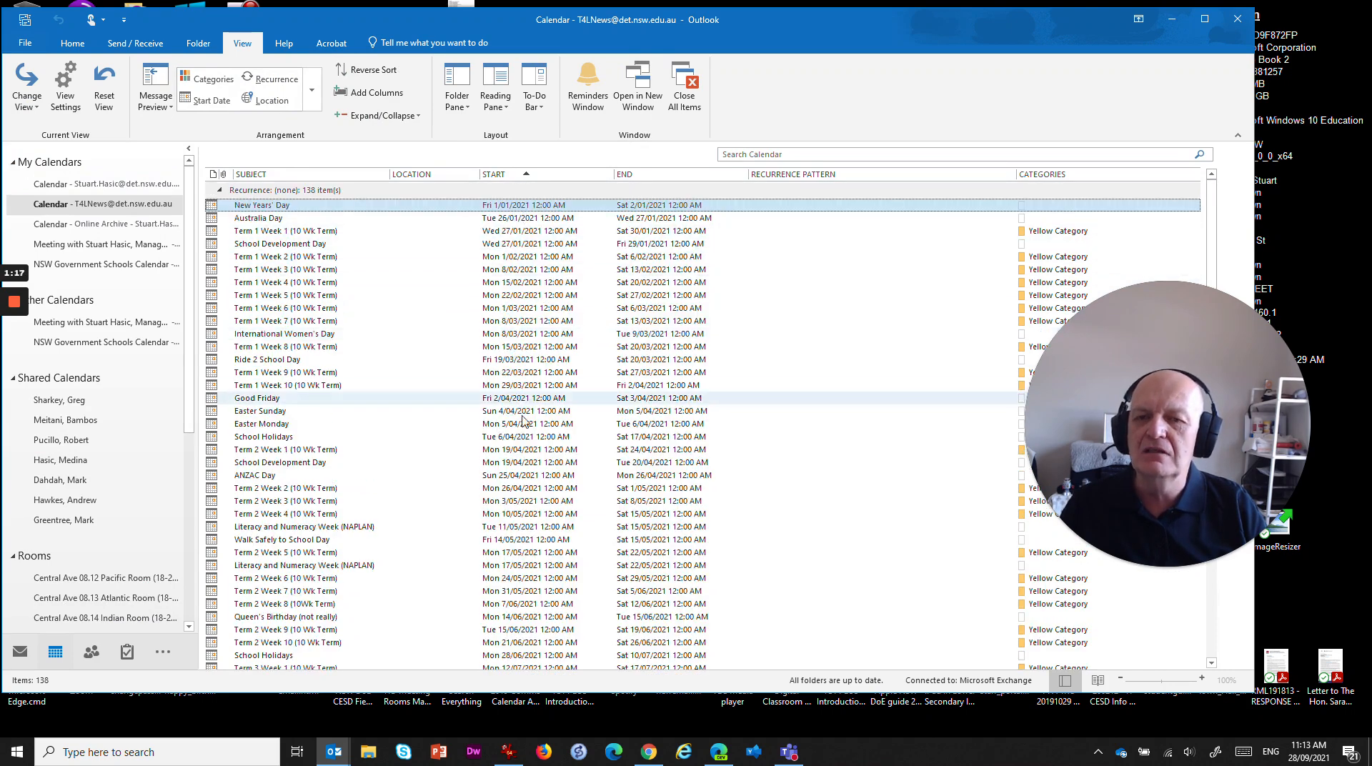
{"action": "scroll", "scroll_direction": "down", "scroll_amount": 3}
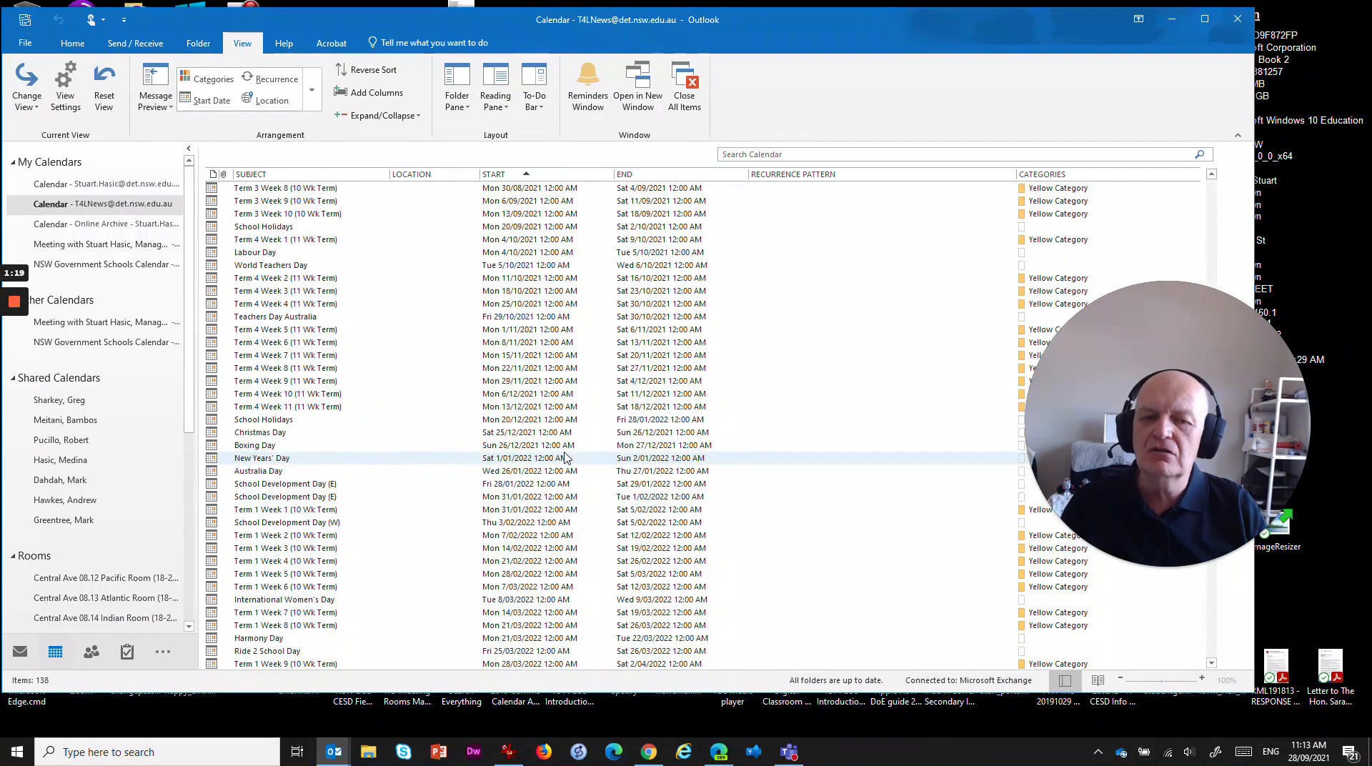
{"action": "scroll", "scroll_direction": "up", "scroll_amount": 3}
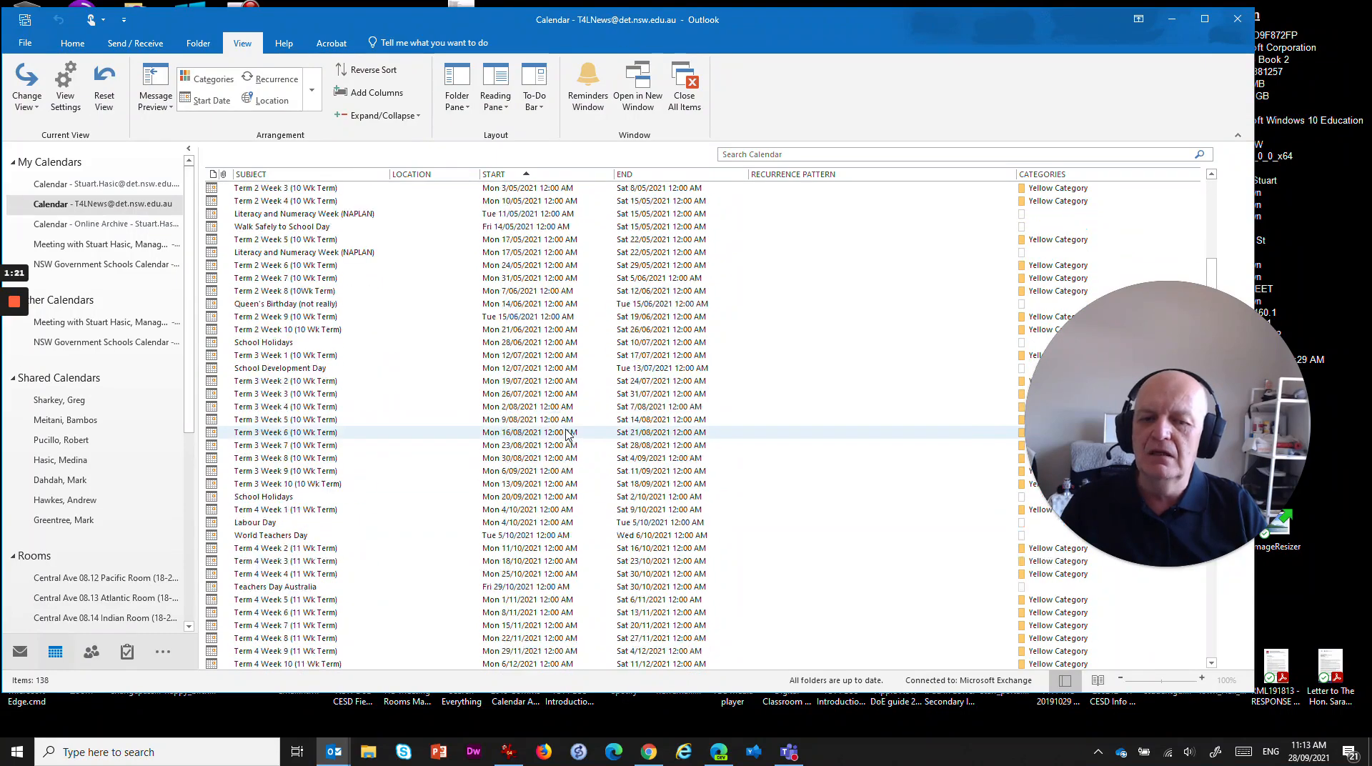
{"action": "scroll", "scroll_direction": "up", "scroll_amount": 3}
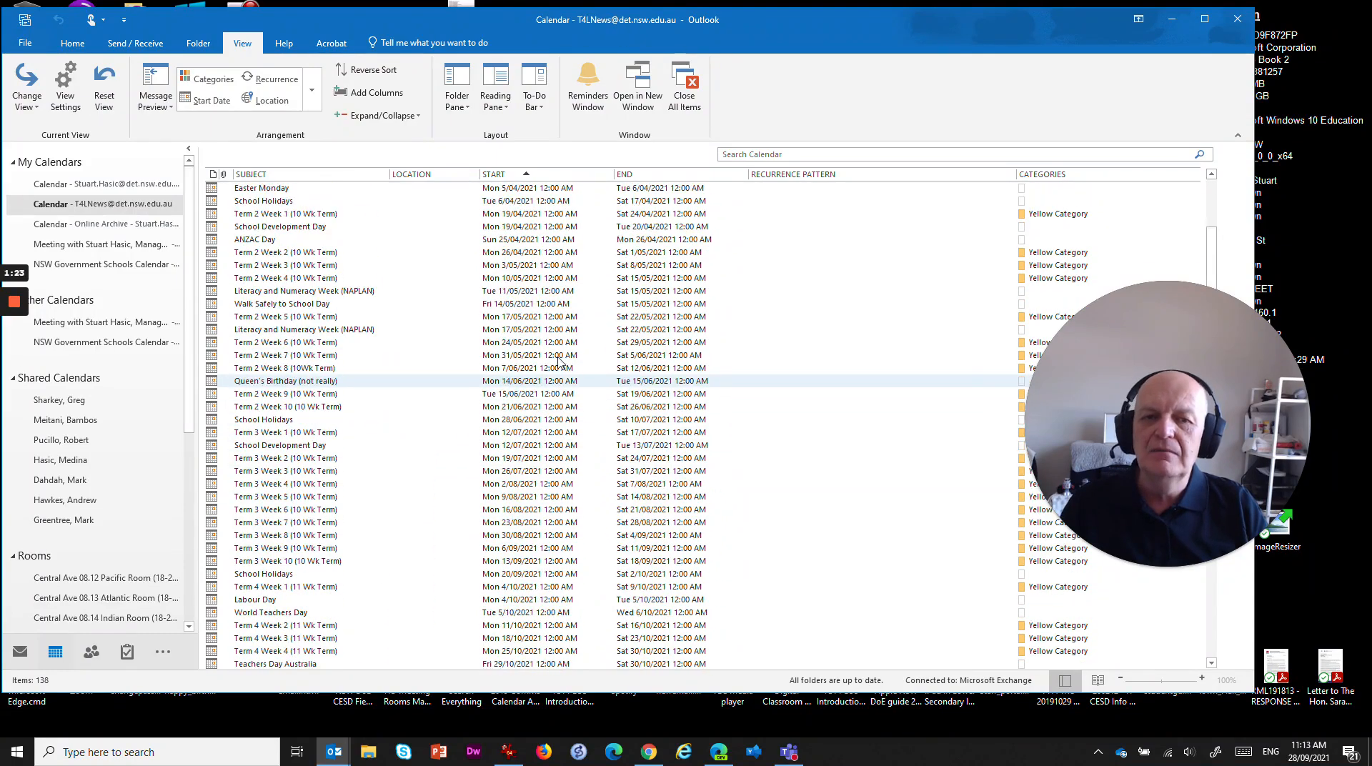
{"action": "left_click", "coordinate": [492, 175]}
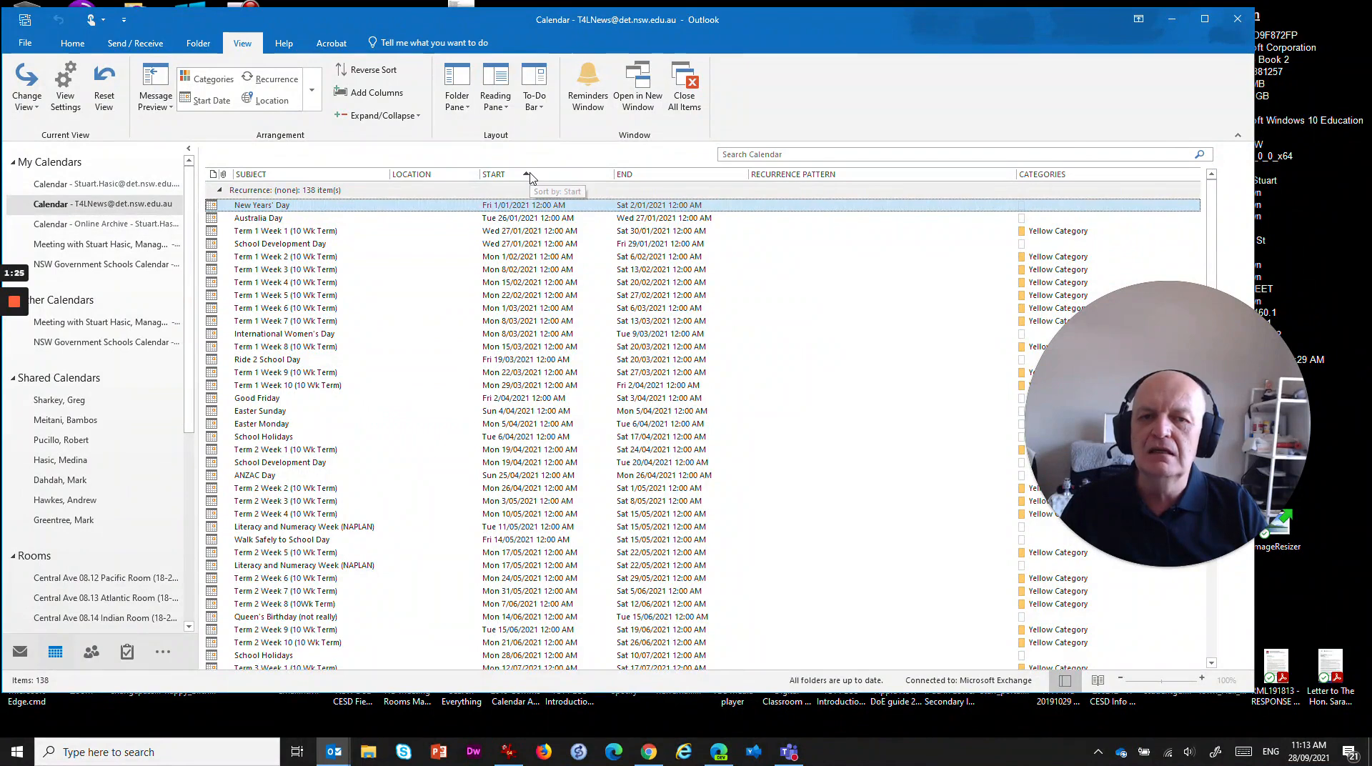
- Sort the list by Start descending and scroll through the 2022 entries
{"action": "left_click", "coordinate": [506, 173]}
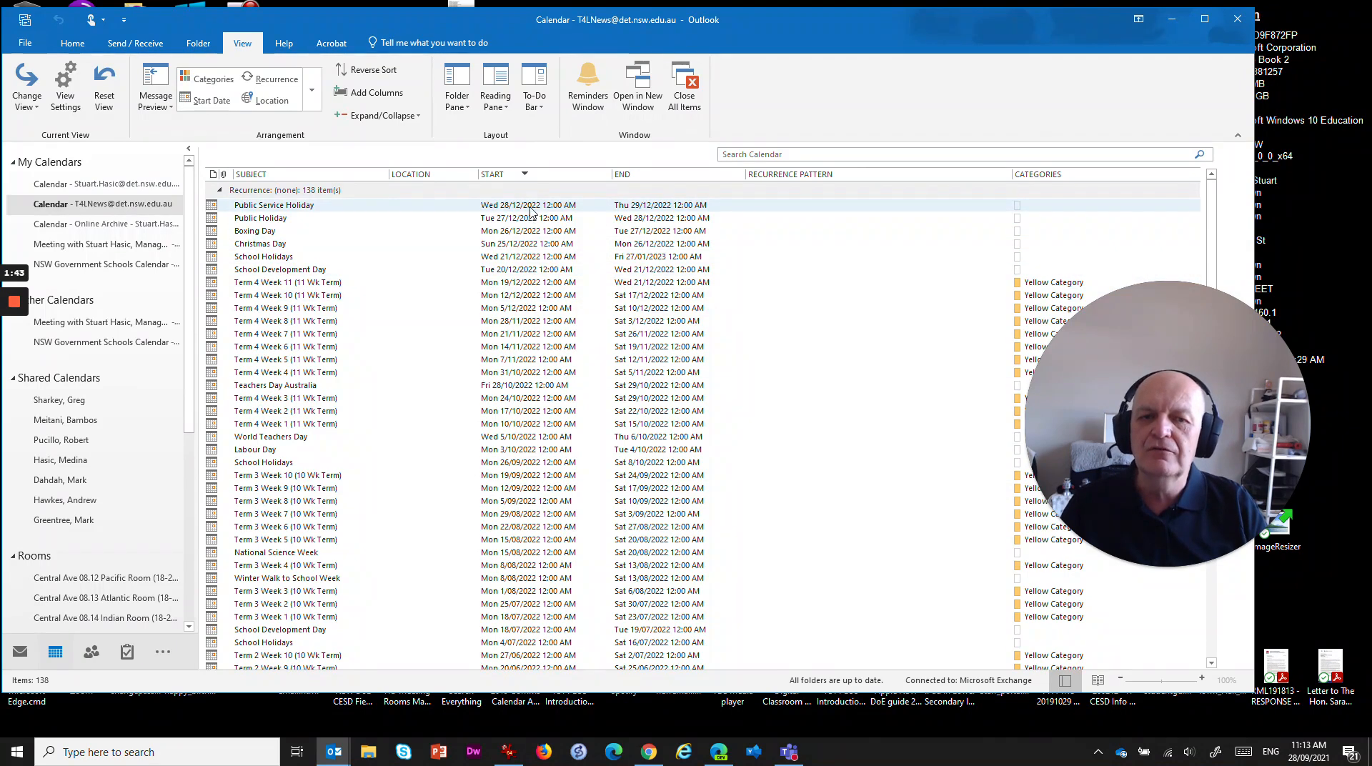
{"action": "scroll", "scroll_direction": "down", "scroll_amount": 3}
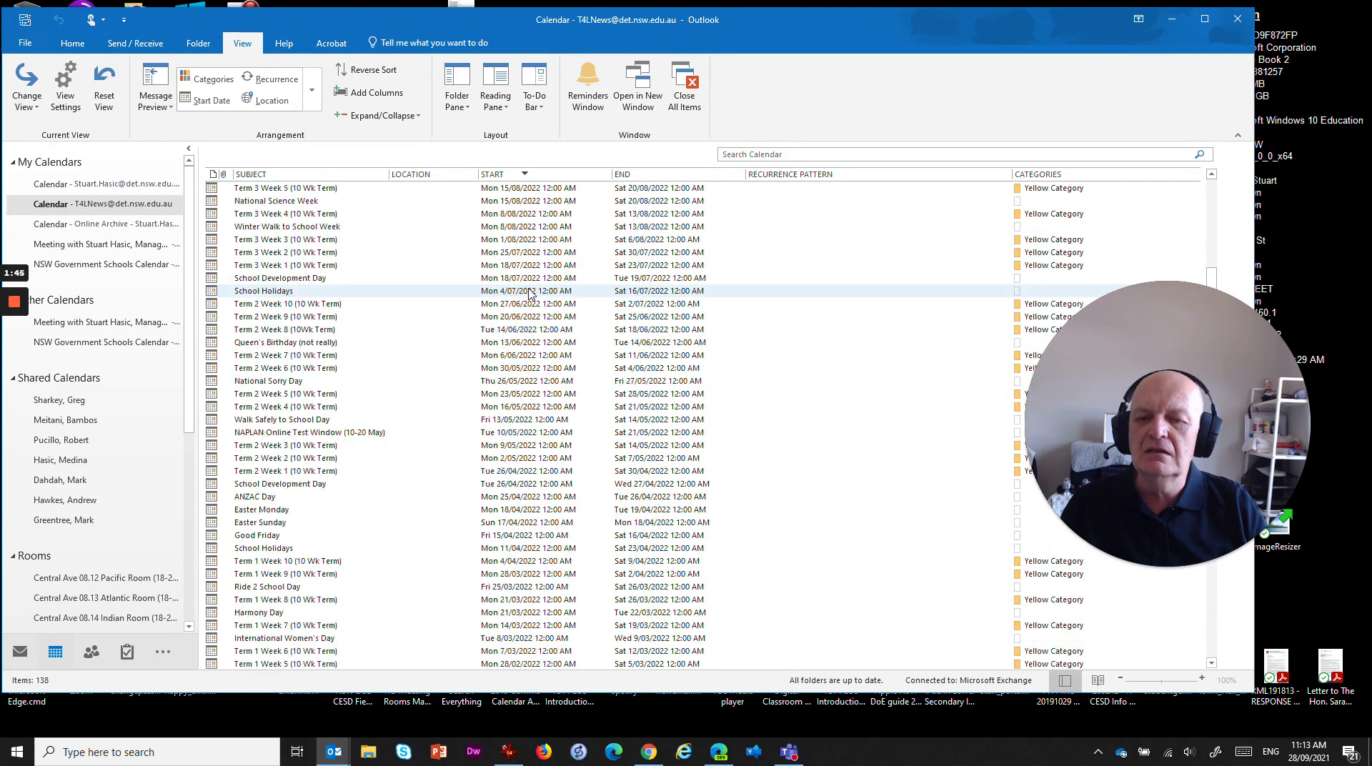
{"action": "scroll", "scroll_direction": "down", "scroll_amount": 3}
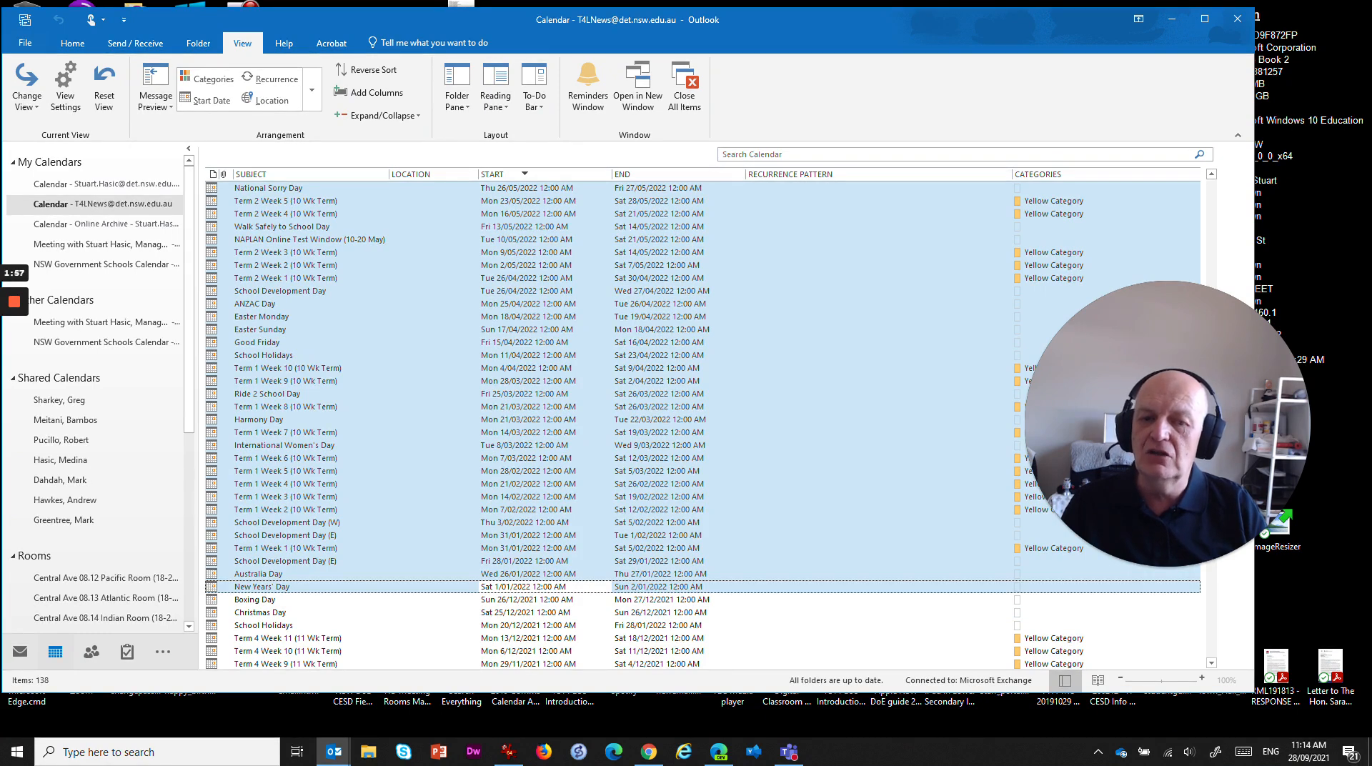
{"action": "mouse_move", "coordinate": [583, 307]}
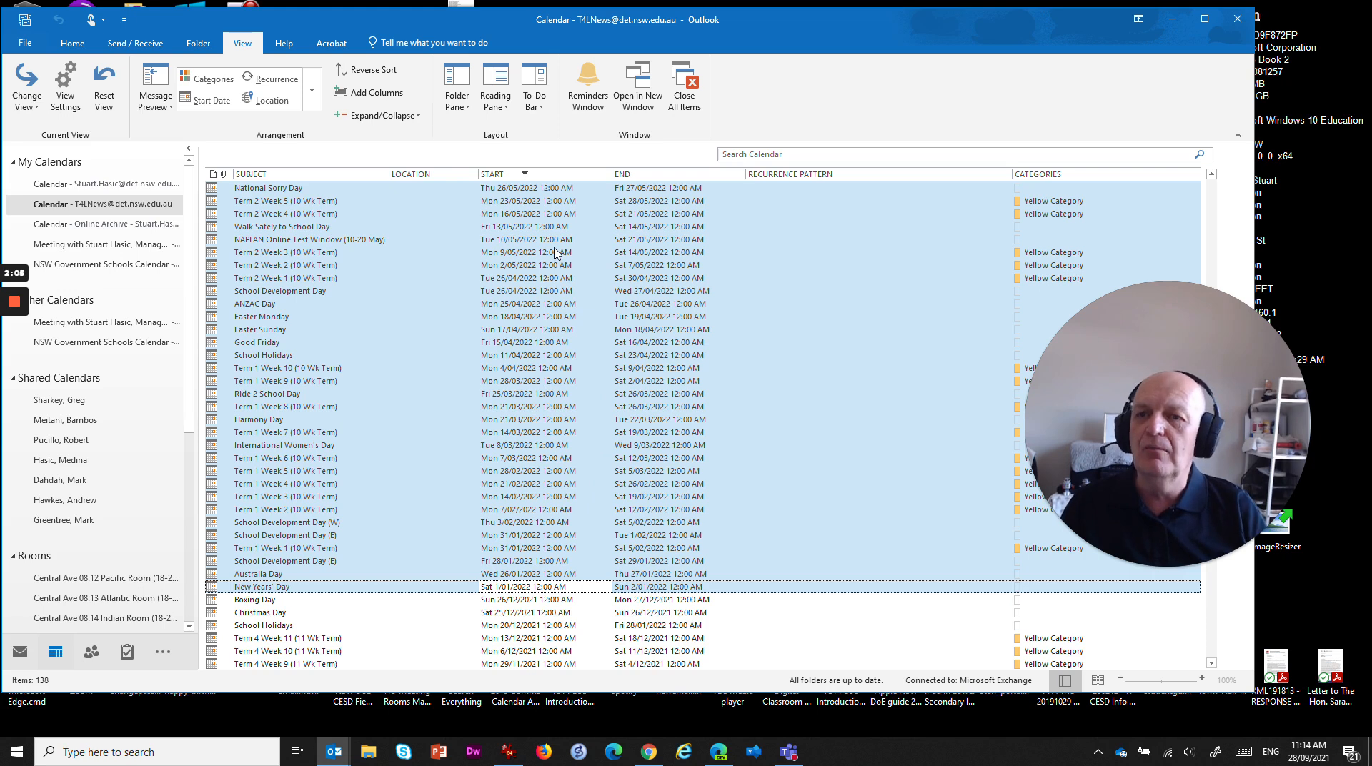
{"action": "mouse_move", "coordinate": [604, 266]}
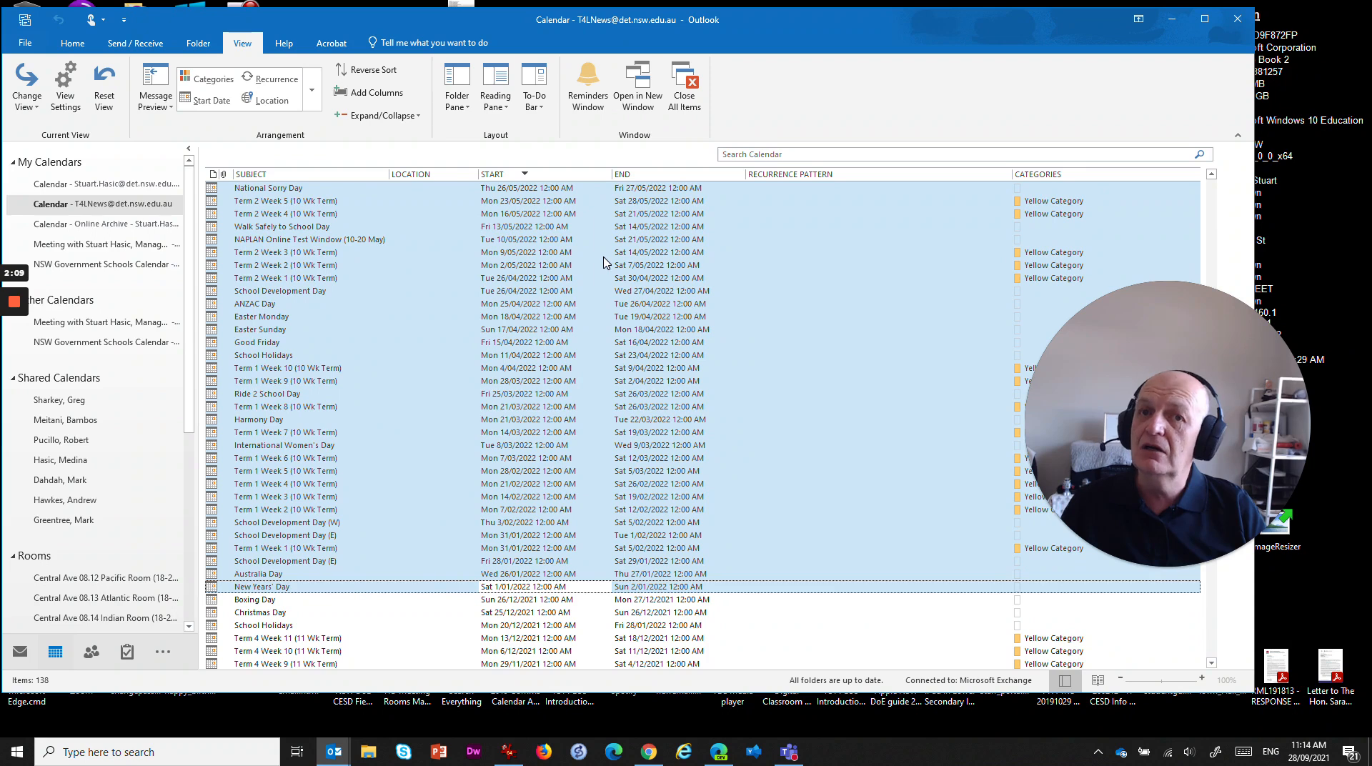
{"action": "mouse_move", "coordinate": [694, 267]}
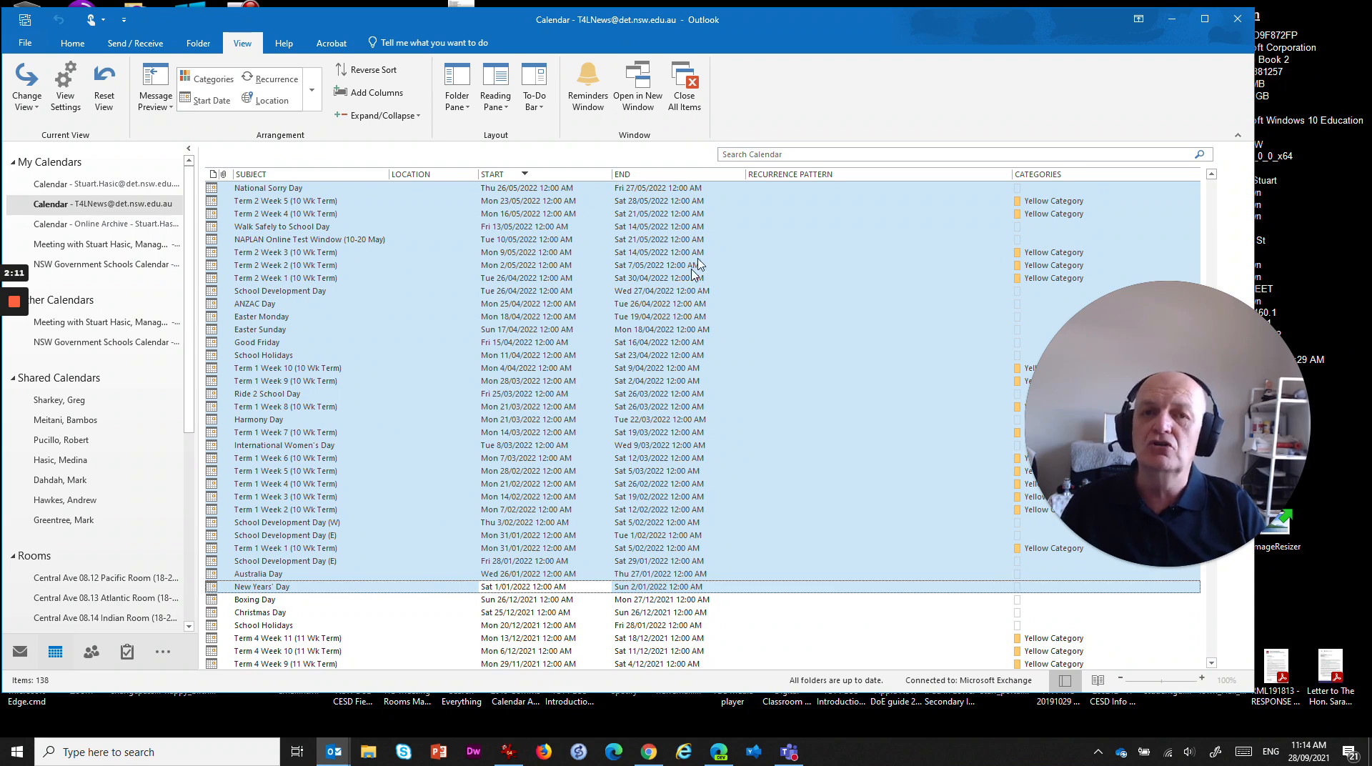
{"action": "mouse_move", "coordinate": [558, 341]}
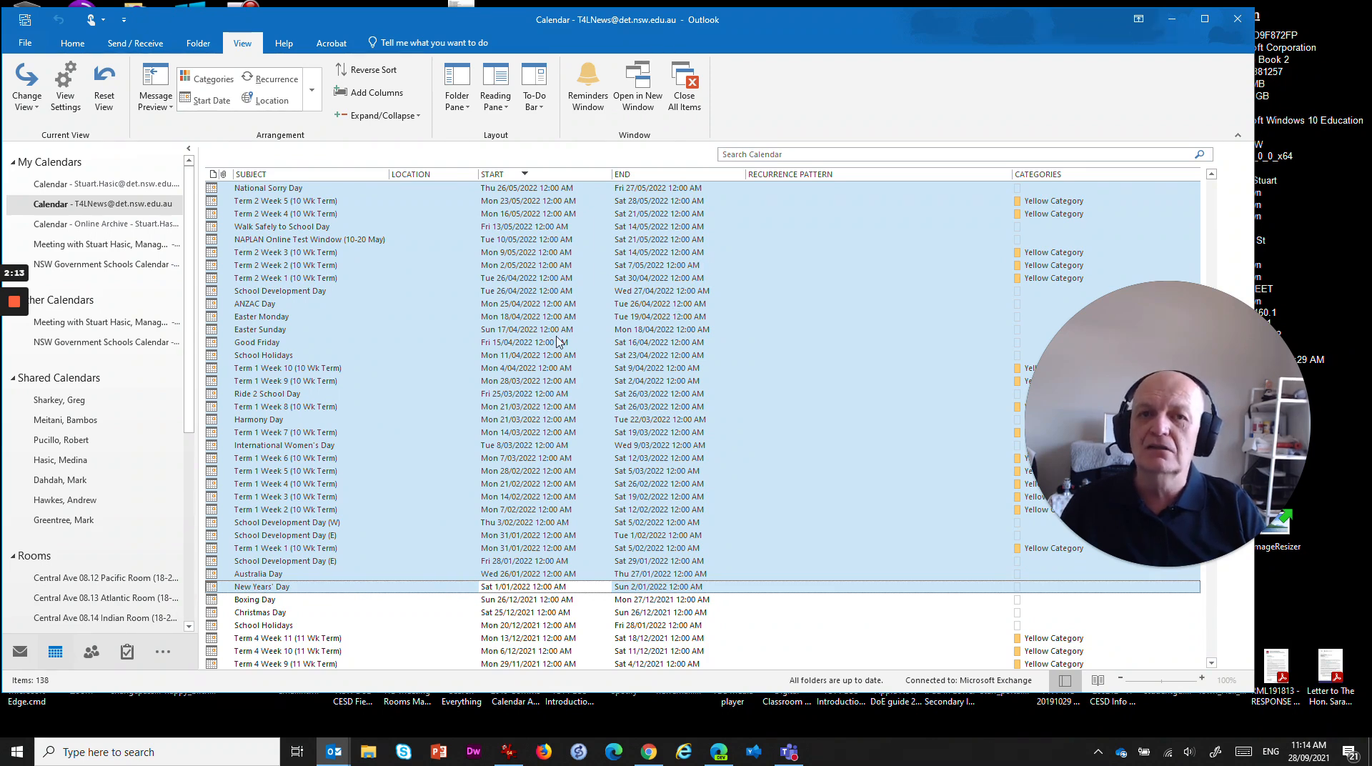